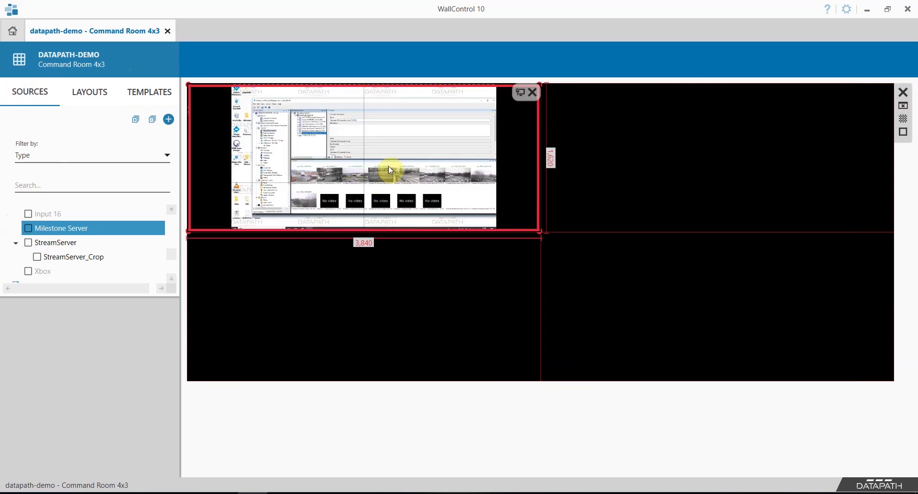
Step: Open the context menu for the Milestone Server window on the wall canvas
right_click(389, 170)
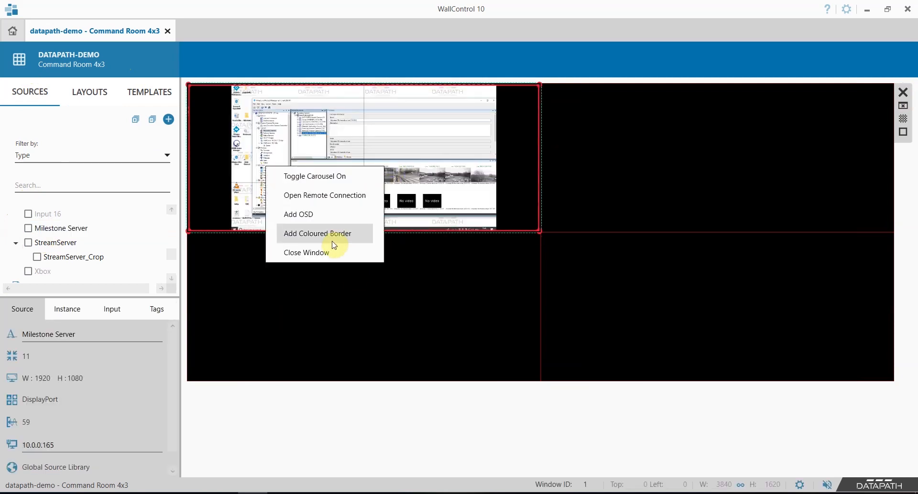
Step: Add a coloured border with an orange primary colour, a dark grey alternative colour and fast flashing
click(316, 233)
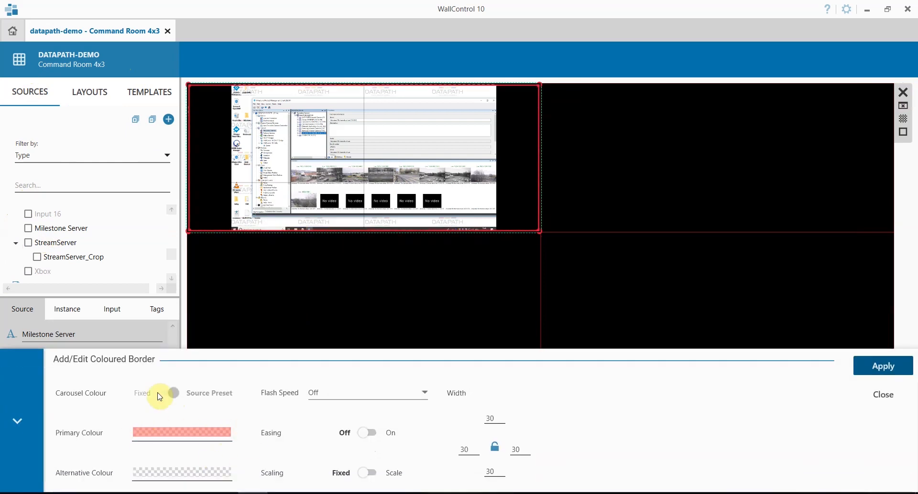
mouse_move(155, 377)
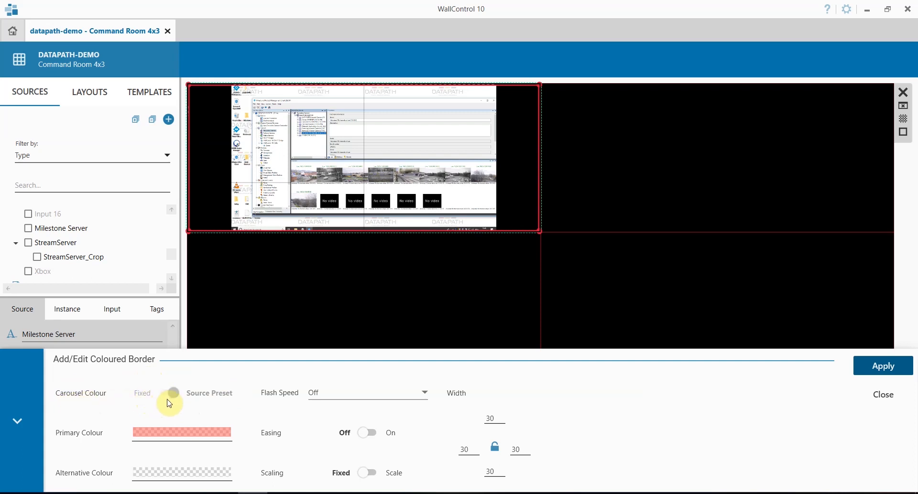
mouse_move(232, 399)
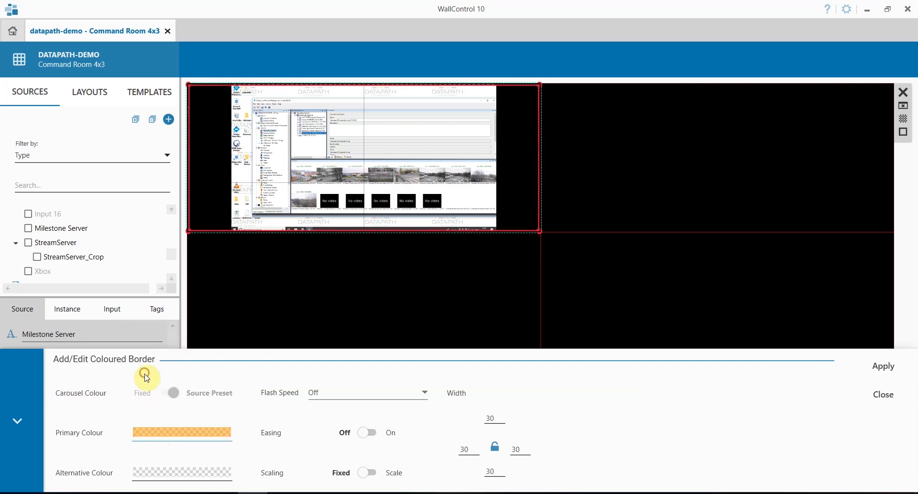
mouse_move(160, 473)
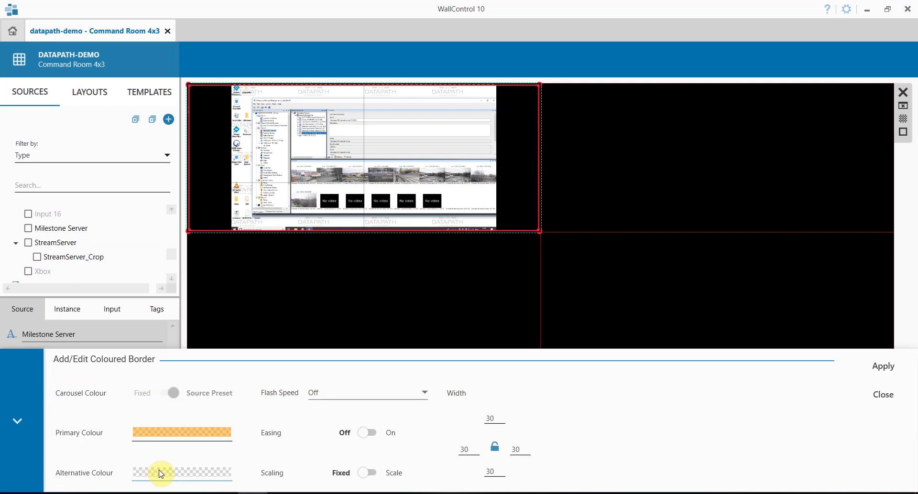
click(181, 473)
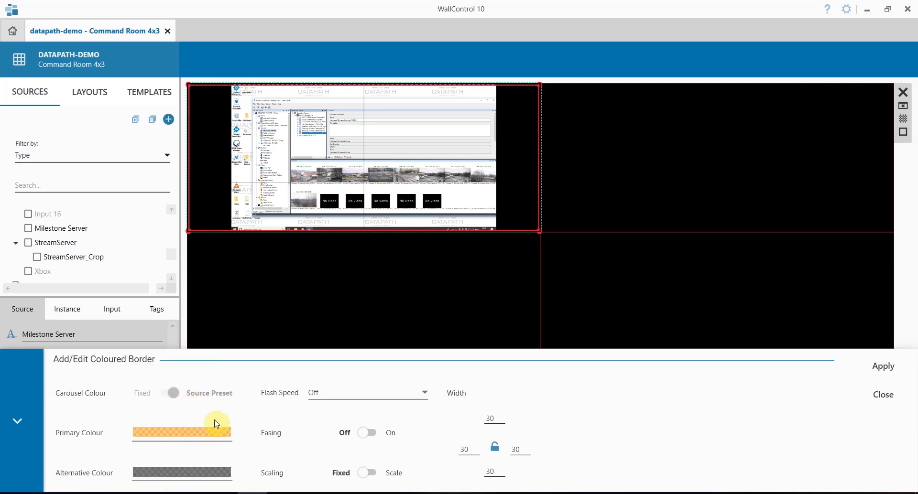
click(424, 393)
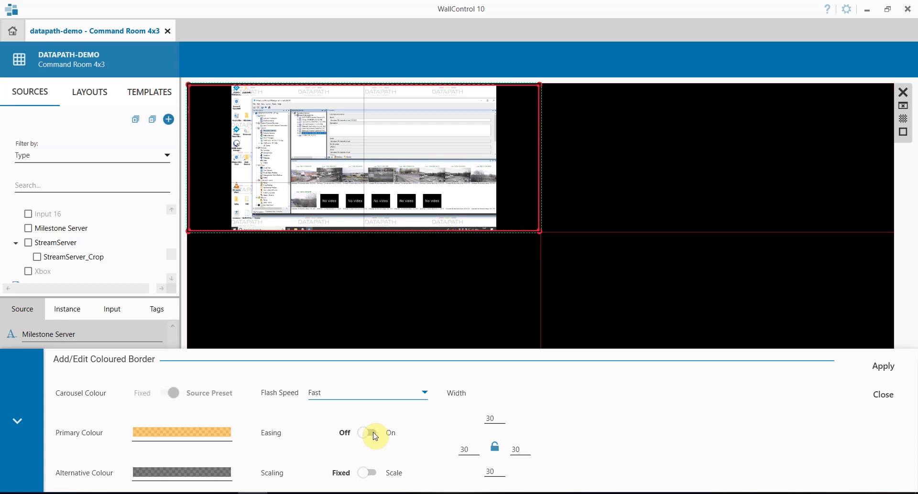
Step: Switch border easing on and set the width to 90 on all four sides
click(367, 433)
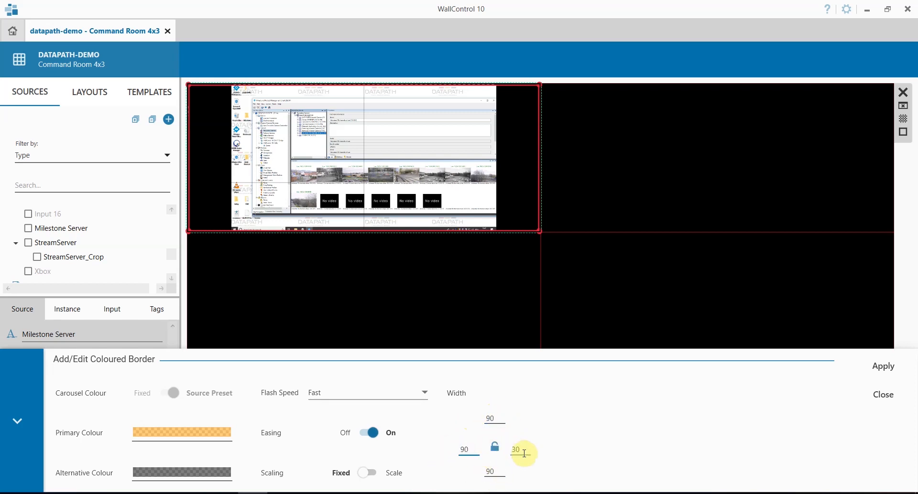
text(90)
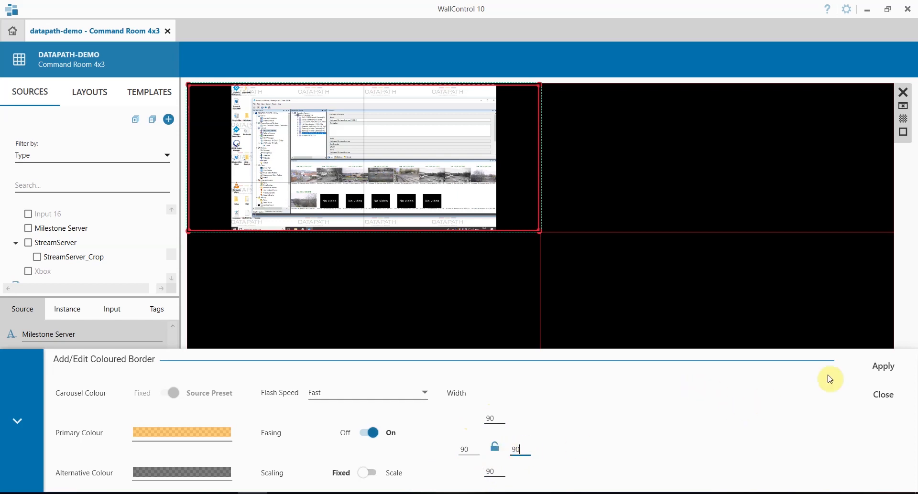
Step: Apply the flashing orange border to the Milestone Server window
click(883, 366)
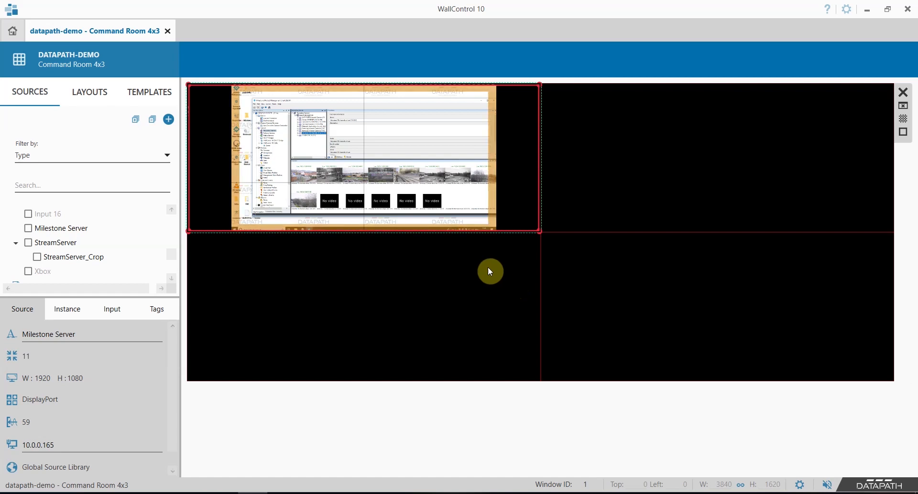
right_click(362, 156)
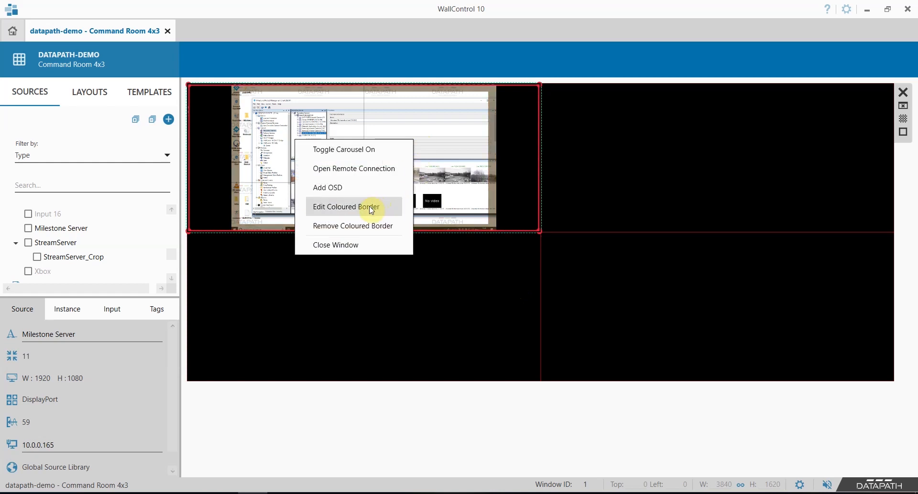
click(346, 206)
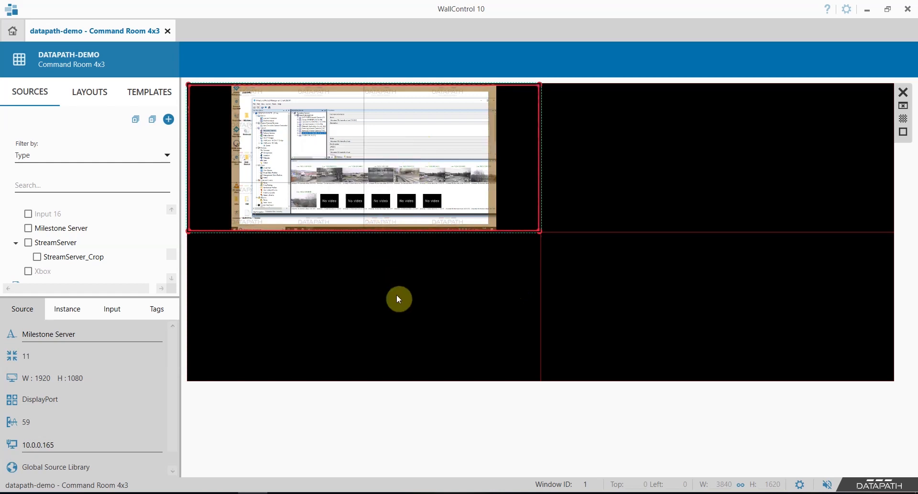
mouse_move(903, 133)
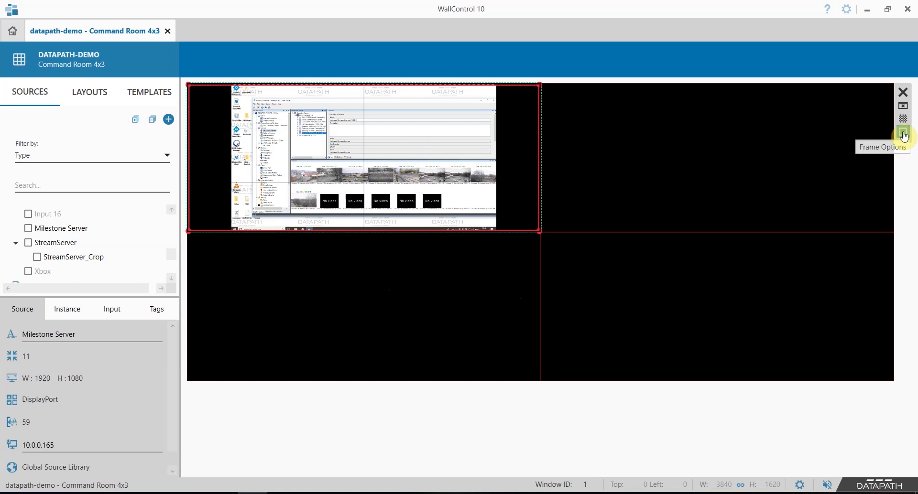
Step: Enable window frames in Frame Options and set the frame colour to cyan
click(903, 135)
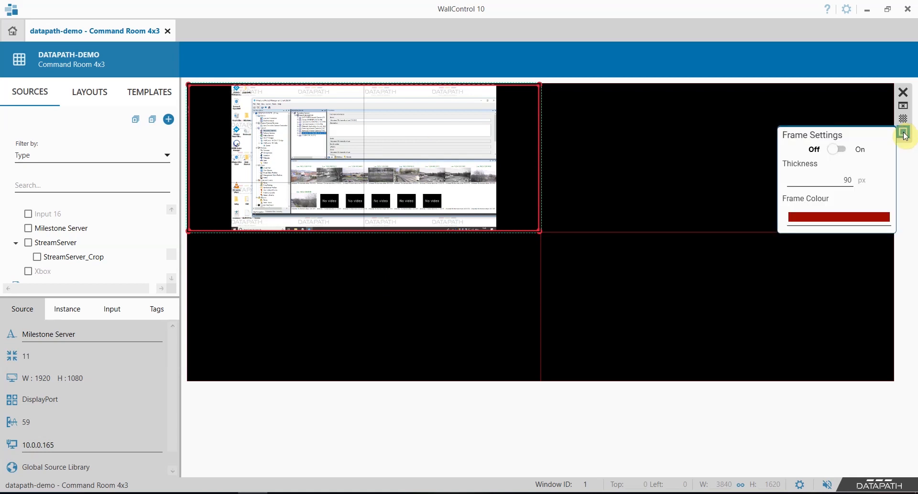
click(836, 149)
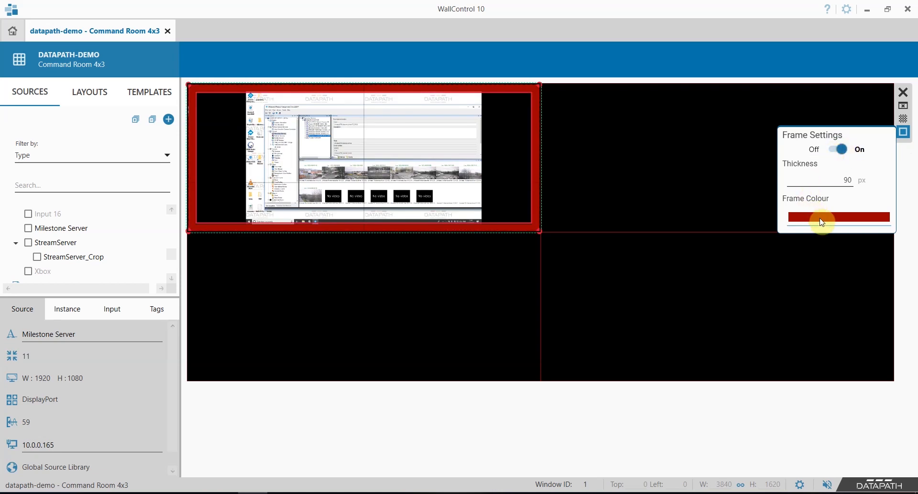
click(838, 218)
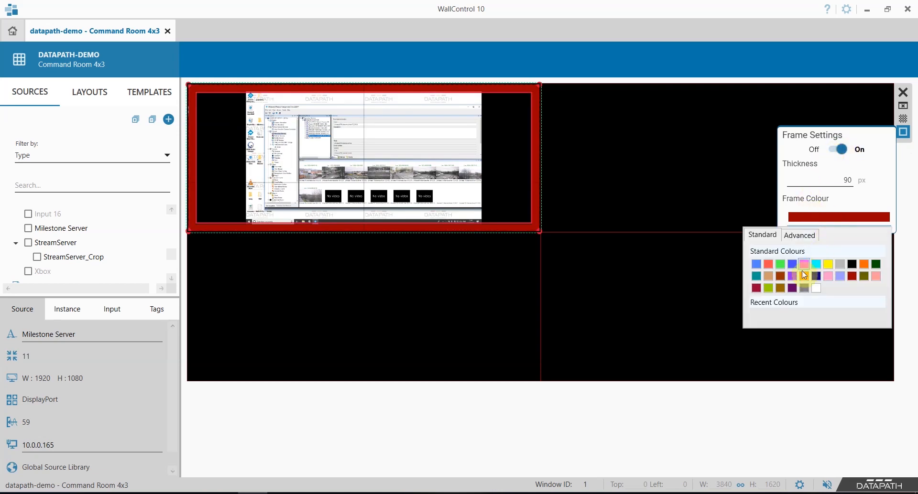
click(816, 275)
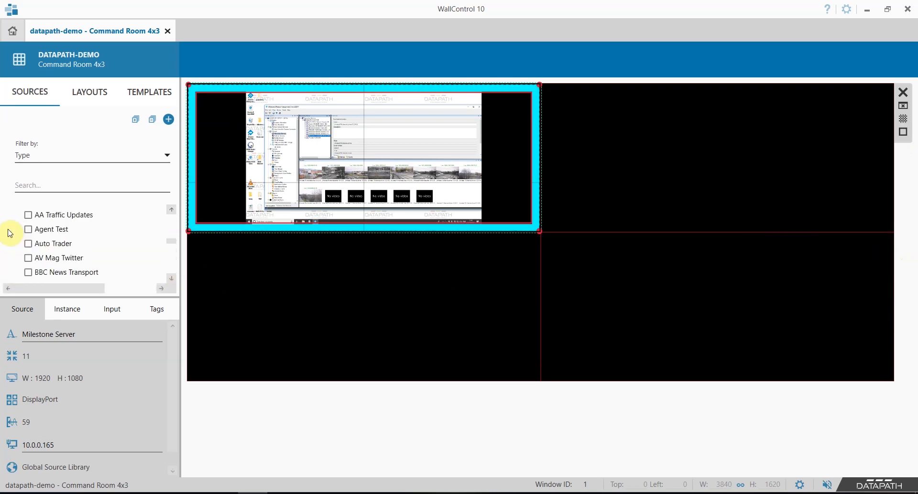
Step: Add AA Traffic Updates and a map web page as windows, then select the top-right window
click(64, 273)
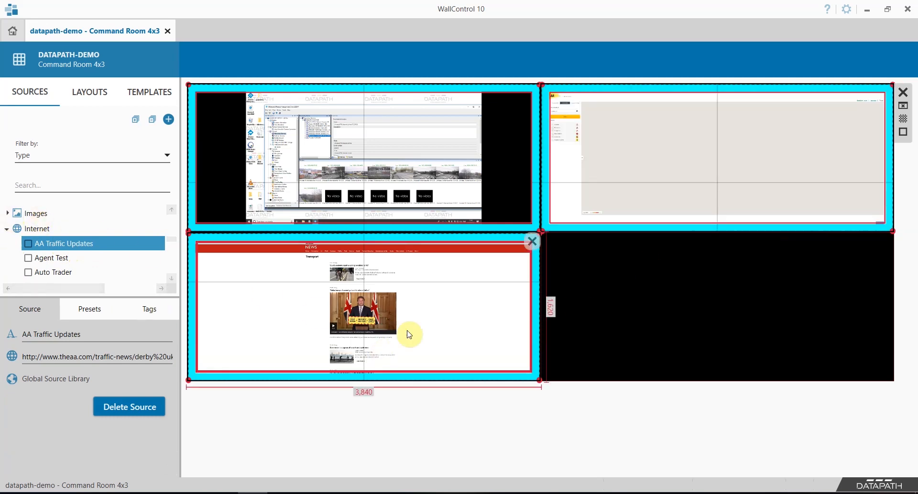
click(799, 485)
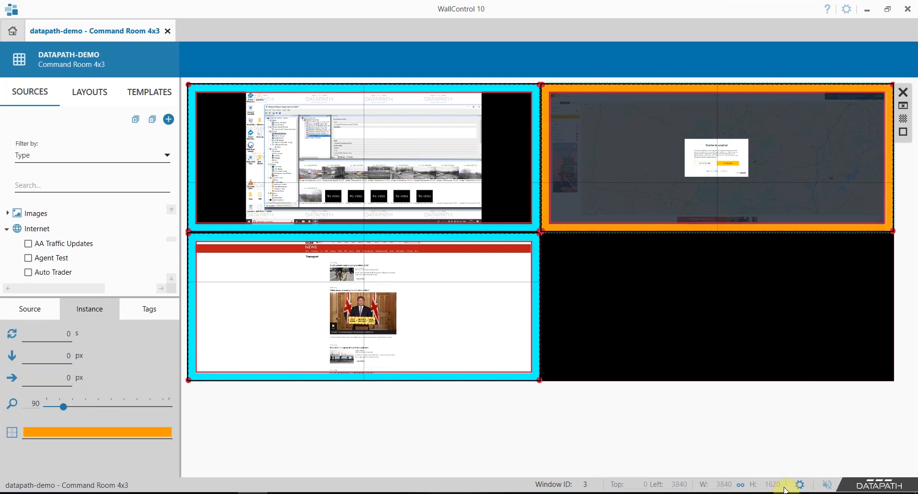
Step: Give the top-right map window a specific blue frame colour and show the saved layouts library
click(800, 484)
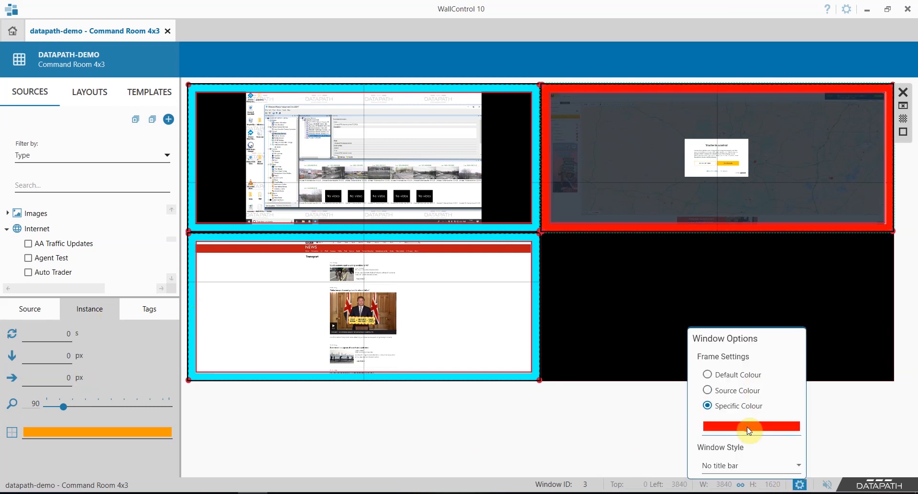
click(752, 426)
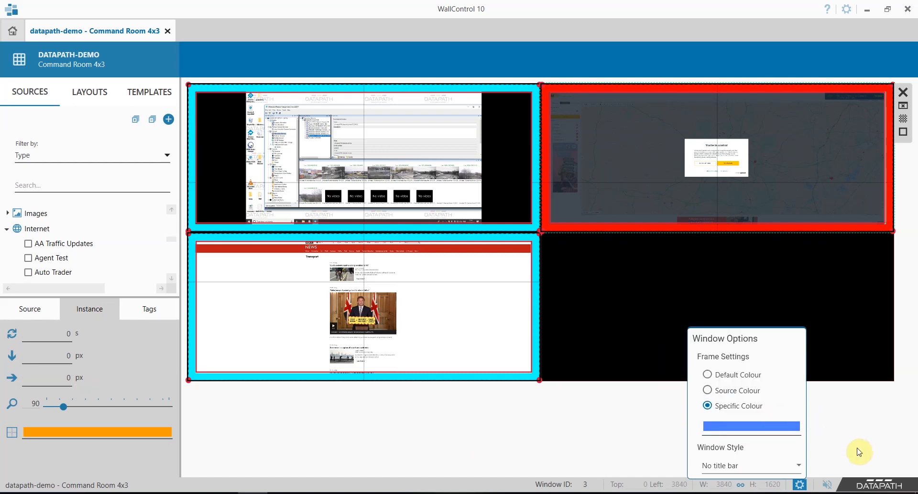
click(89, 92)
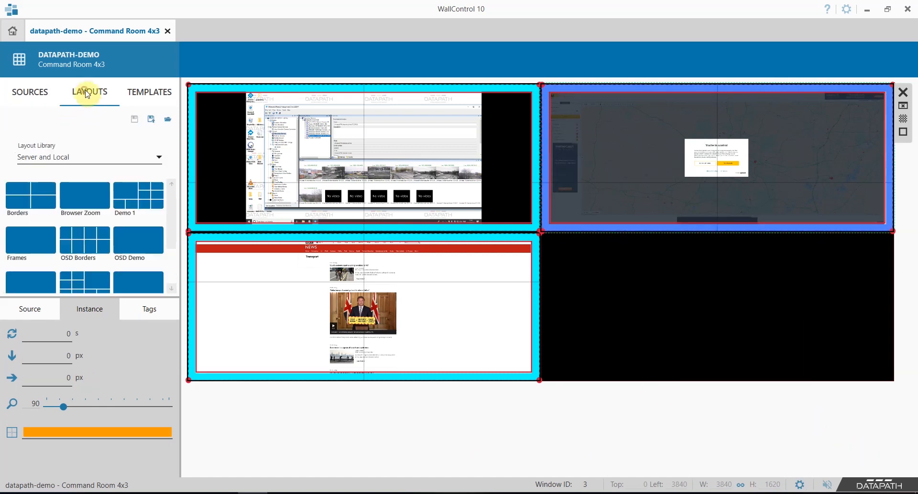